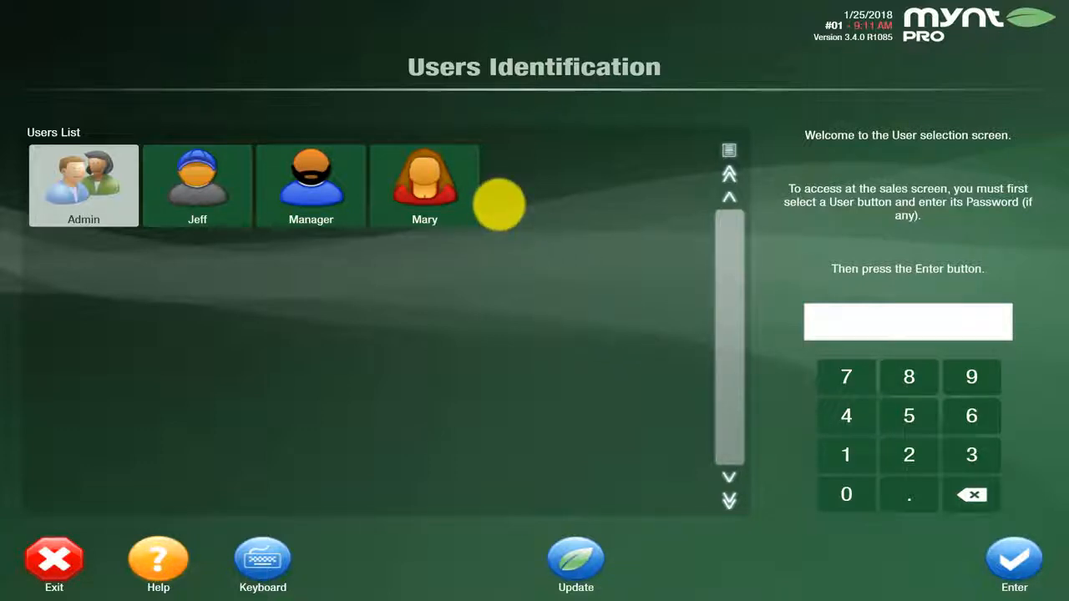
mouse_move(180, 200)
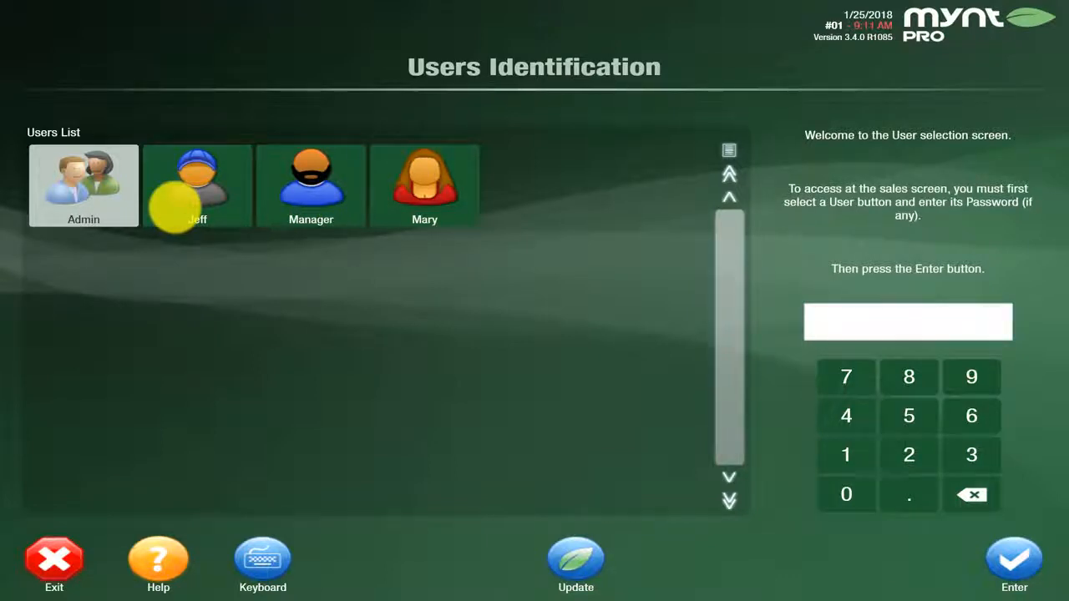
mouse_move(213, 242)
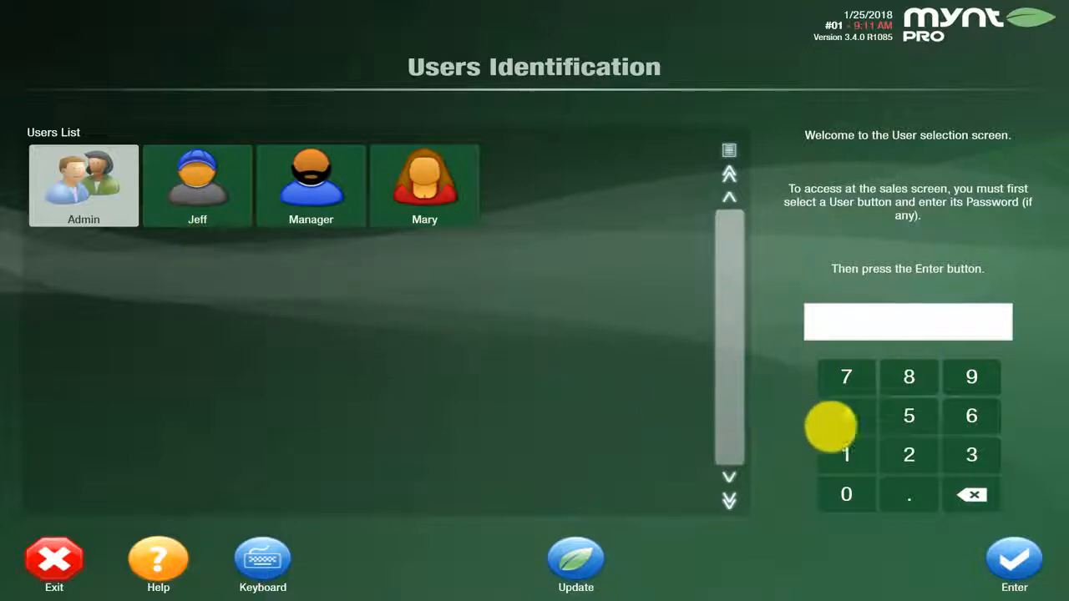
Step: Sign in as Admin by entering the password on the keypad
left_click(845, 454)
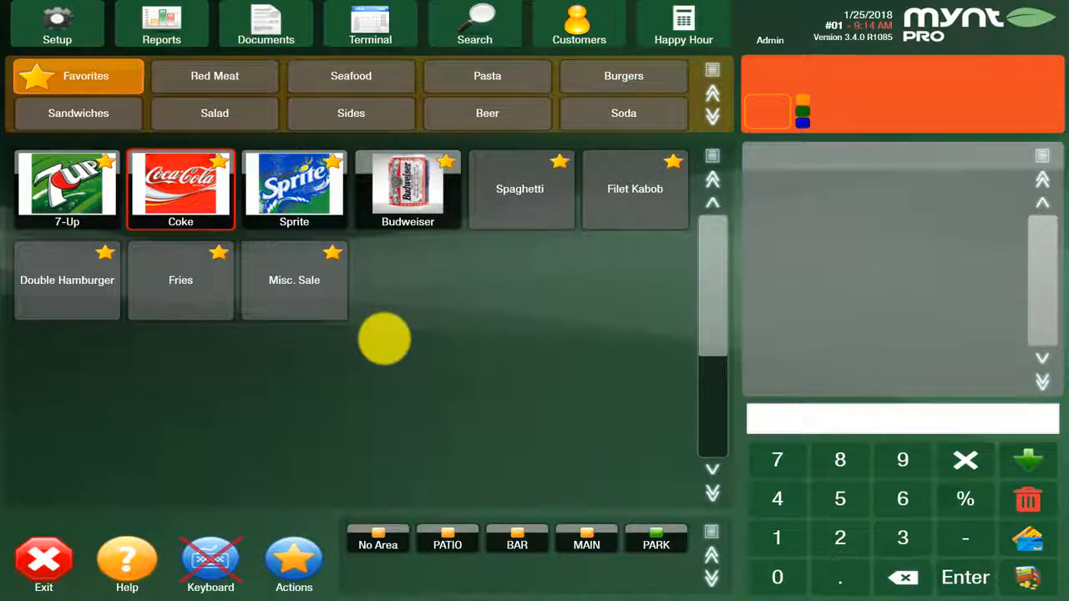
mouse_move(305, 526)
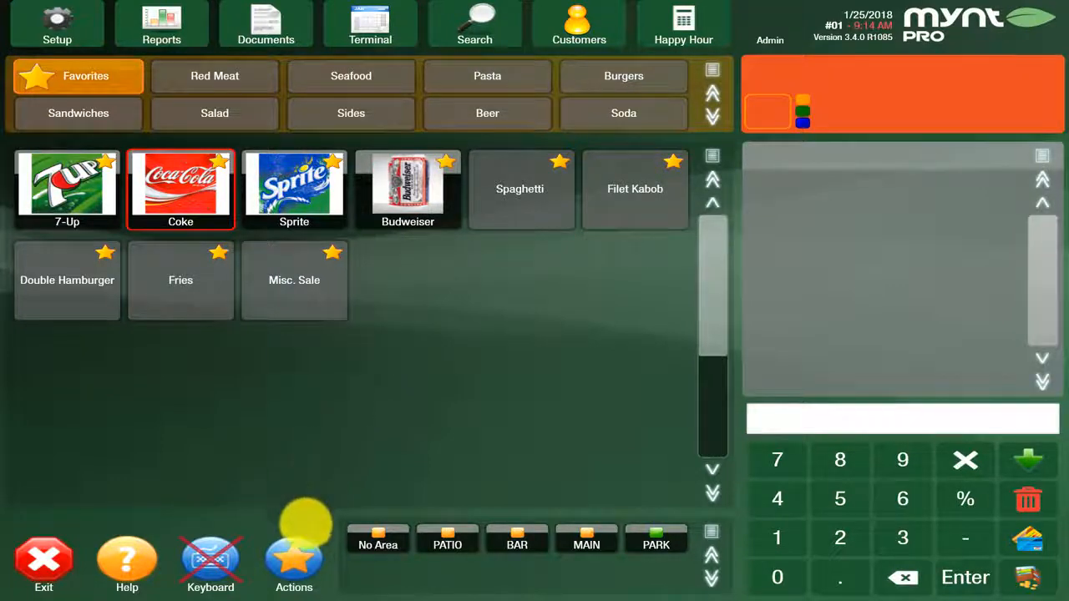
Step: Open Daily Cash Report Movements from the Actions menu
left_click(294, 563)
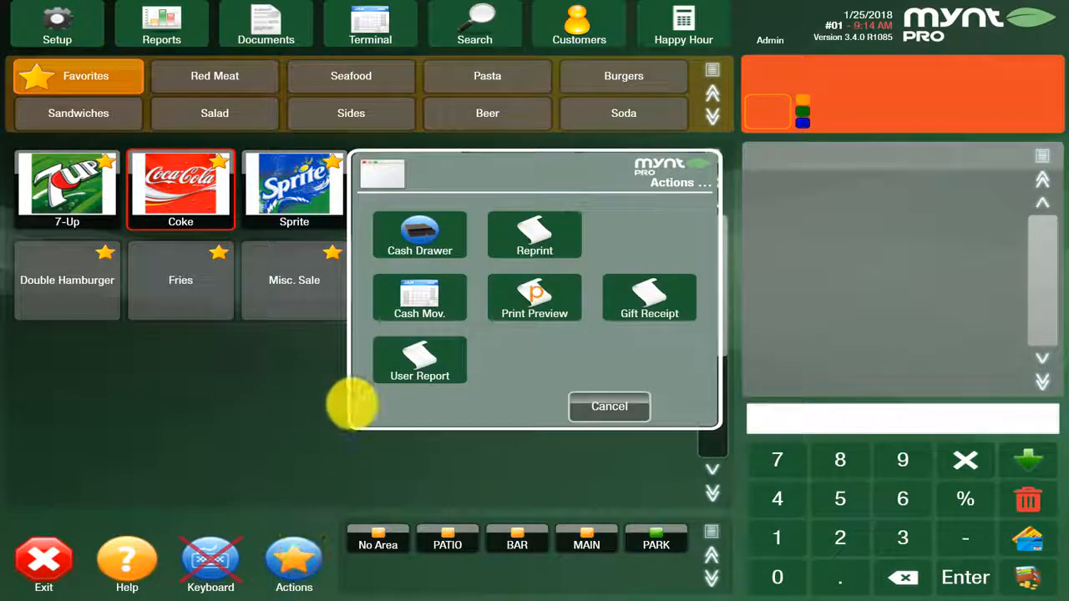
left_click(420, 297)
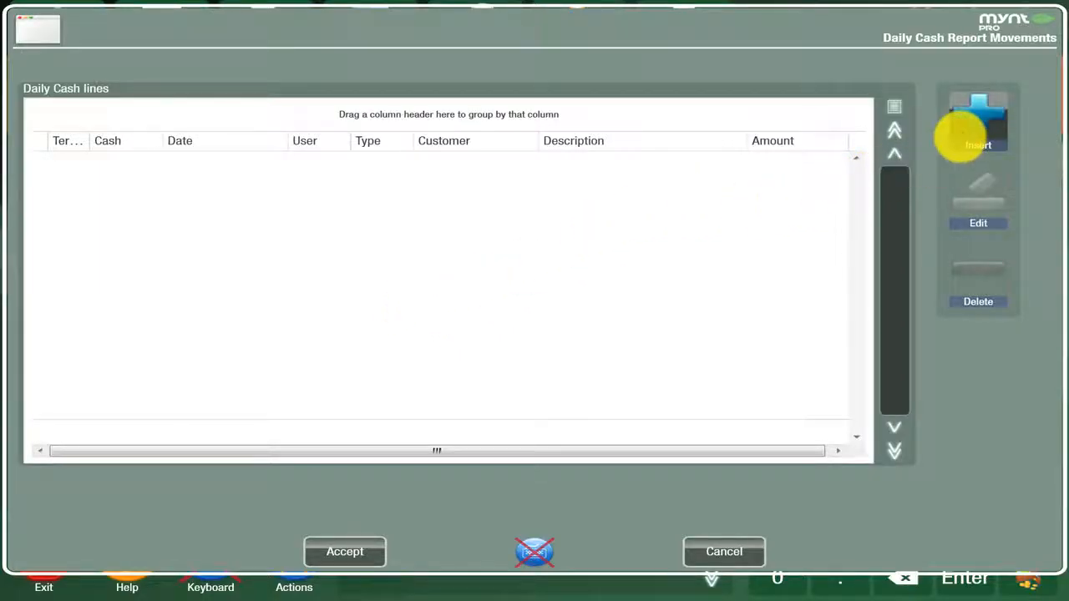
Step: Record a $200.00 Cash-In line described 'cash in', print its receipt, and save the report
left_click(978, 121)
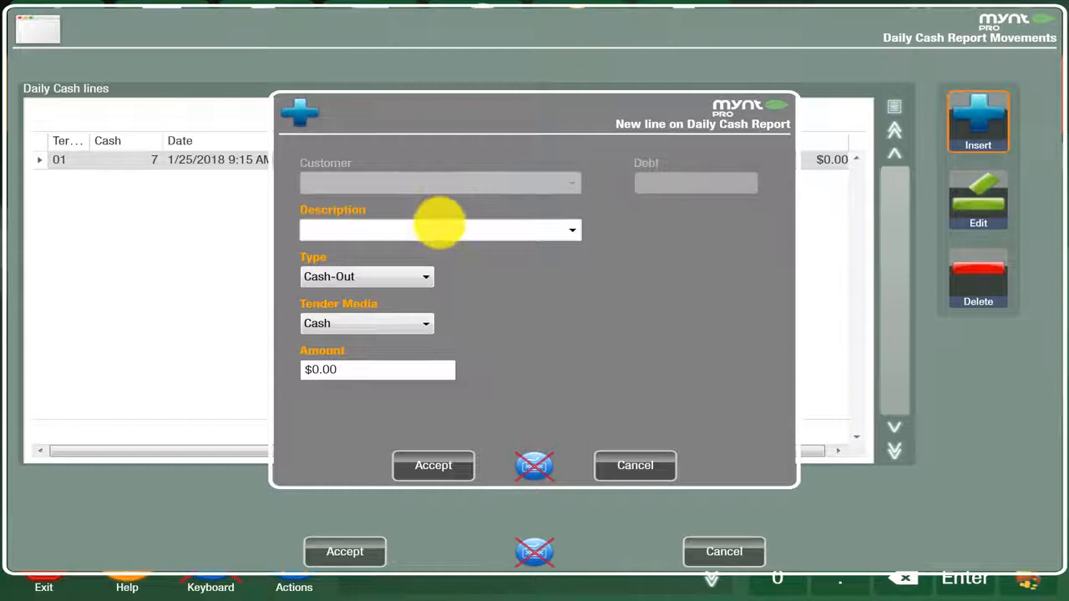
left_click(435, 229)
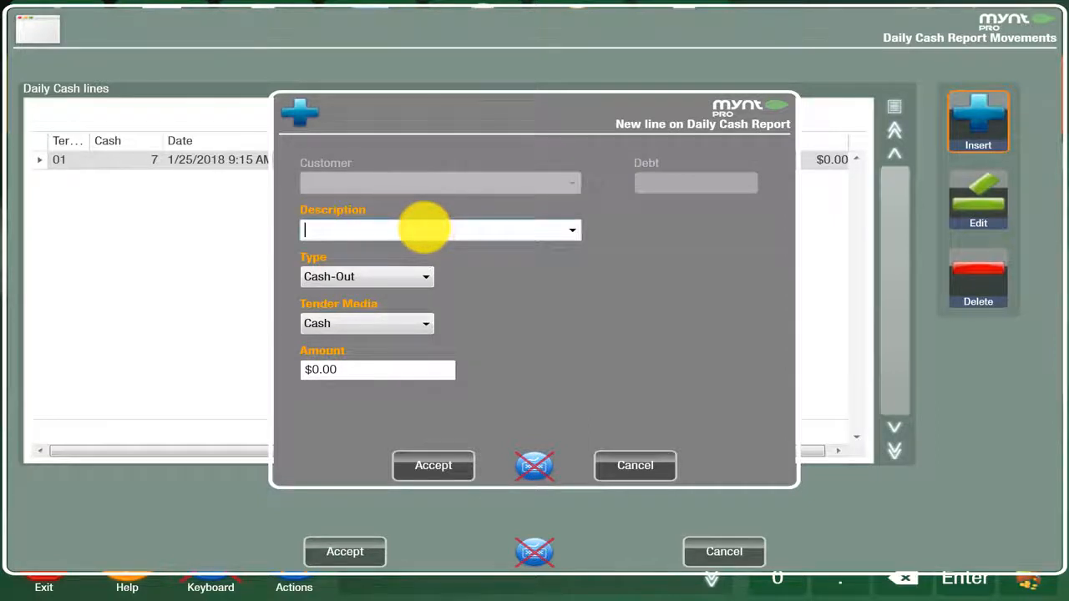
type("cash in")
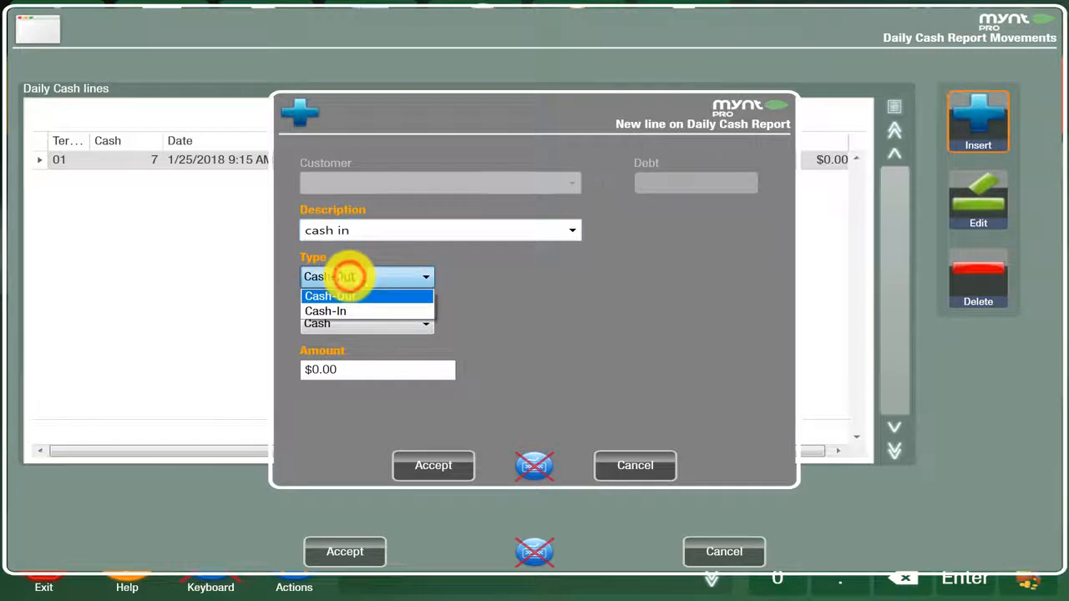
left_click(325, 311)
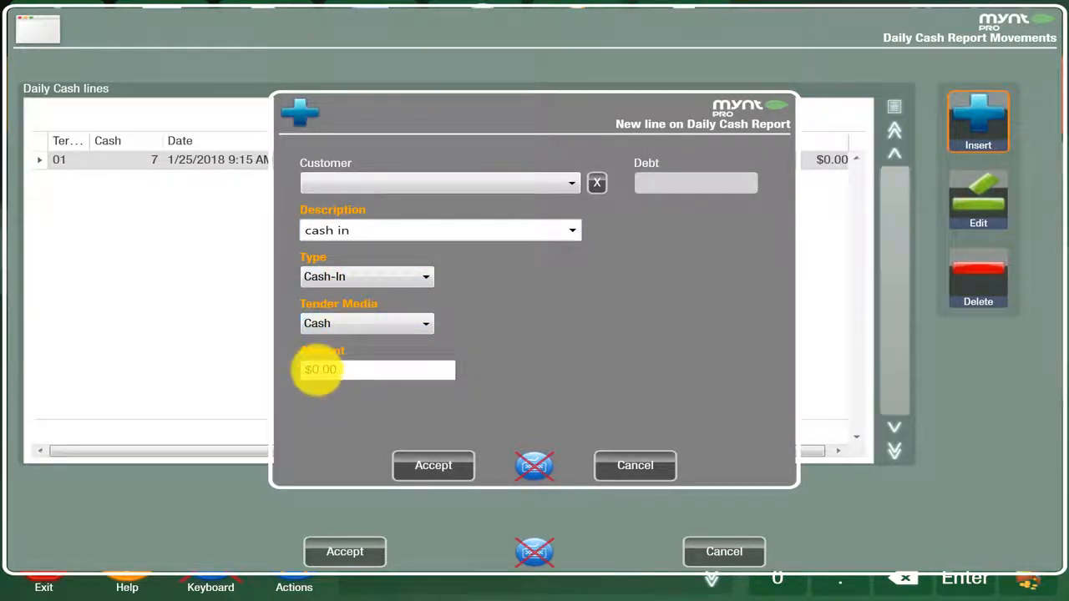
left_click(375, 369)
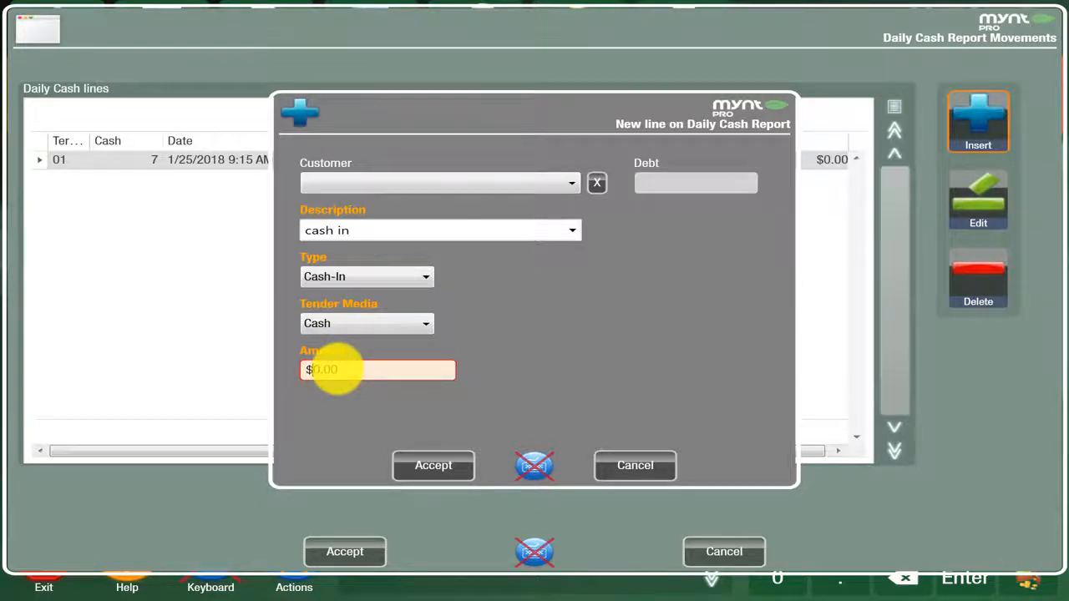
type("200.00")
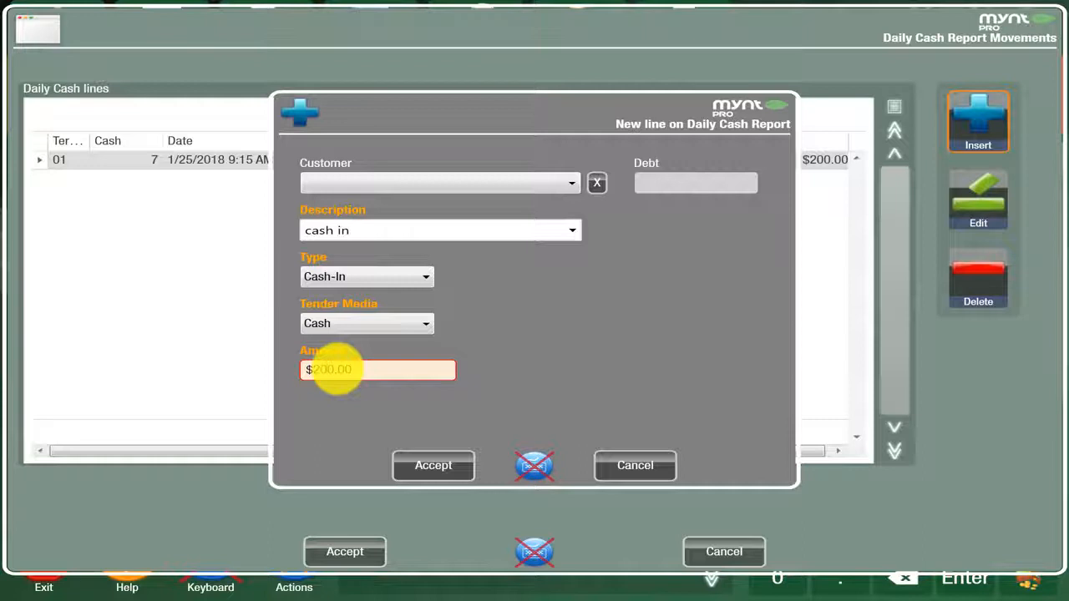
left_click(432, 465)
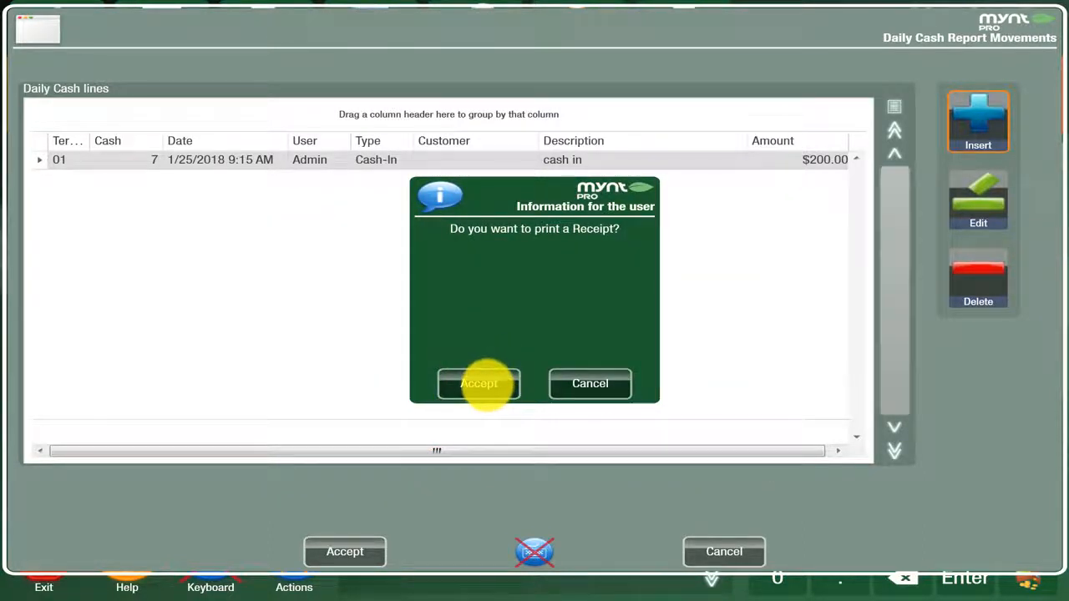
left_click(478, 384)
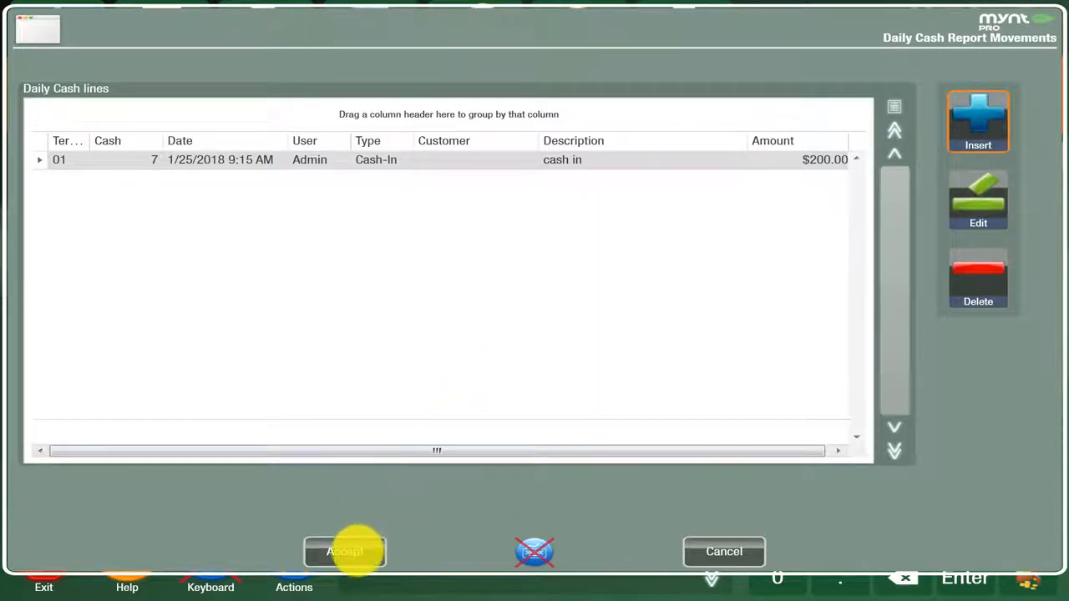
left_click(344, 551)
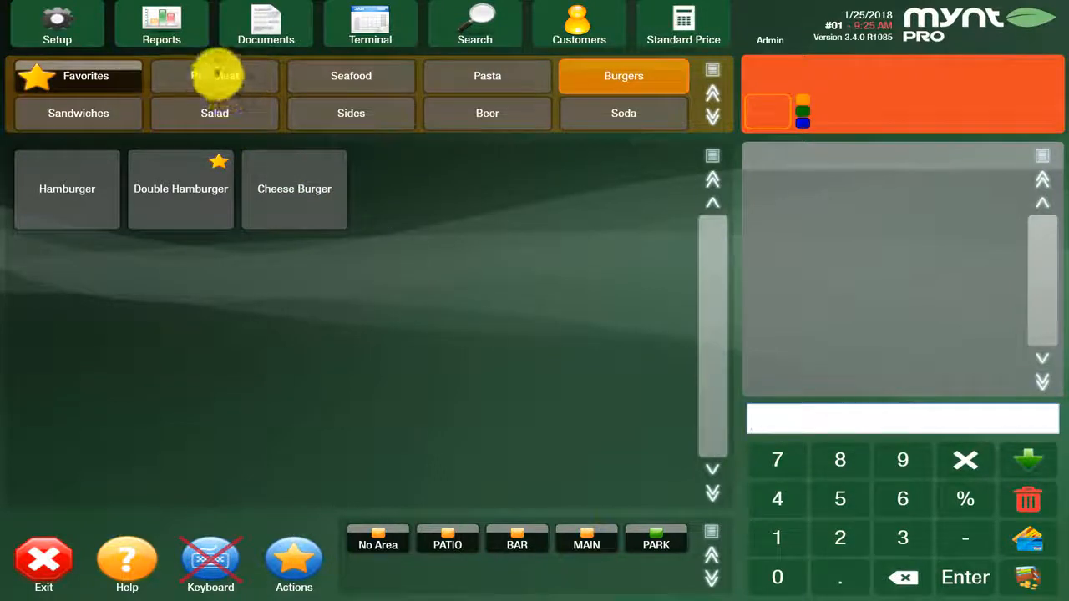
Step: Add a $9.00 Double Hamburger from the Burgers category
left_click(350, 76)
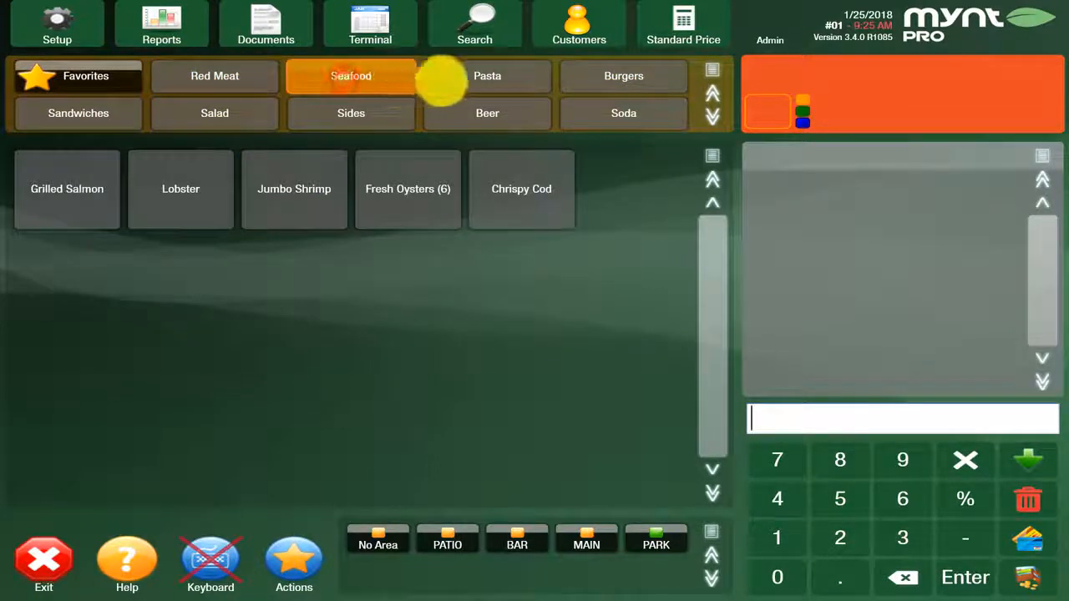
left_click(624, 76)
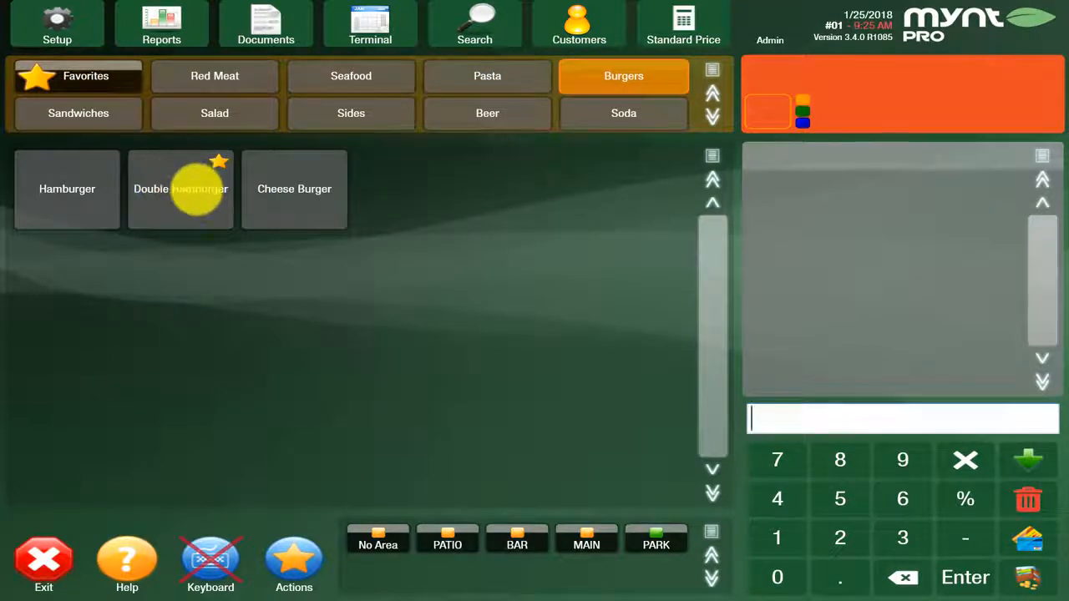
left_click(180, 189)
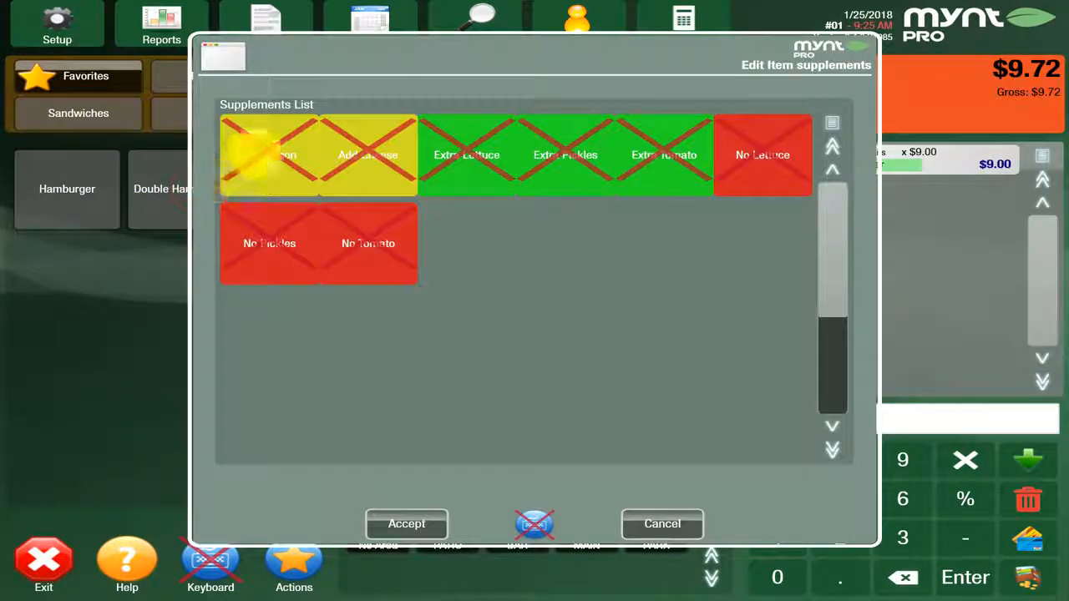
Step: Give the Double Hamburger Add Bacon and a House Salad side, then confirm
left_click(466, 154)
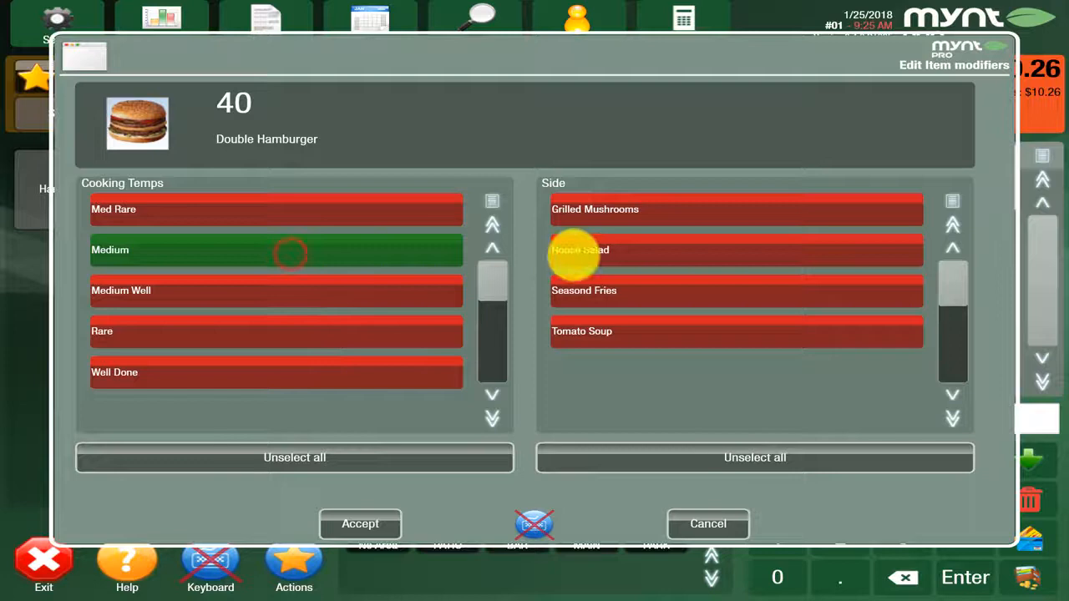
left_click(734, 250)
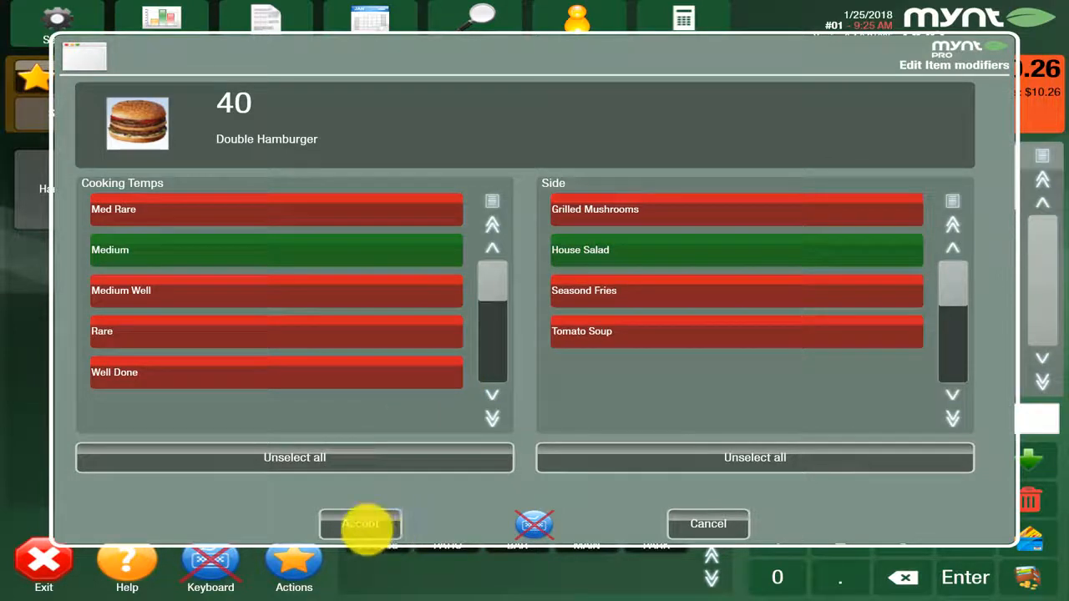
left_click(360, 524)
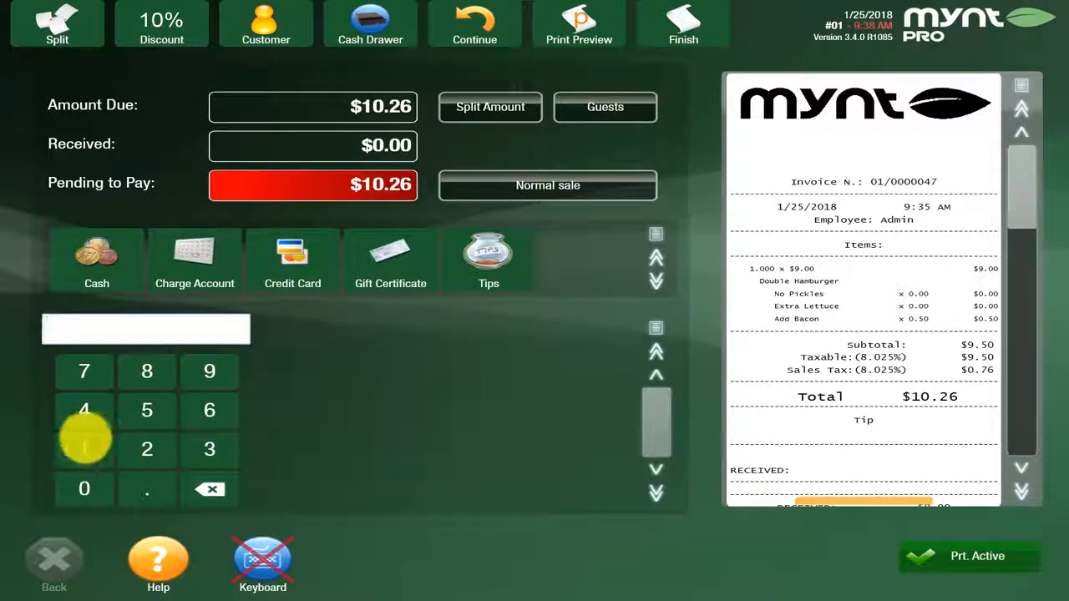
Step: Take $15.00 cash for the $10.26 ticket and finish the sale
left_click(146, 409)
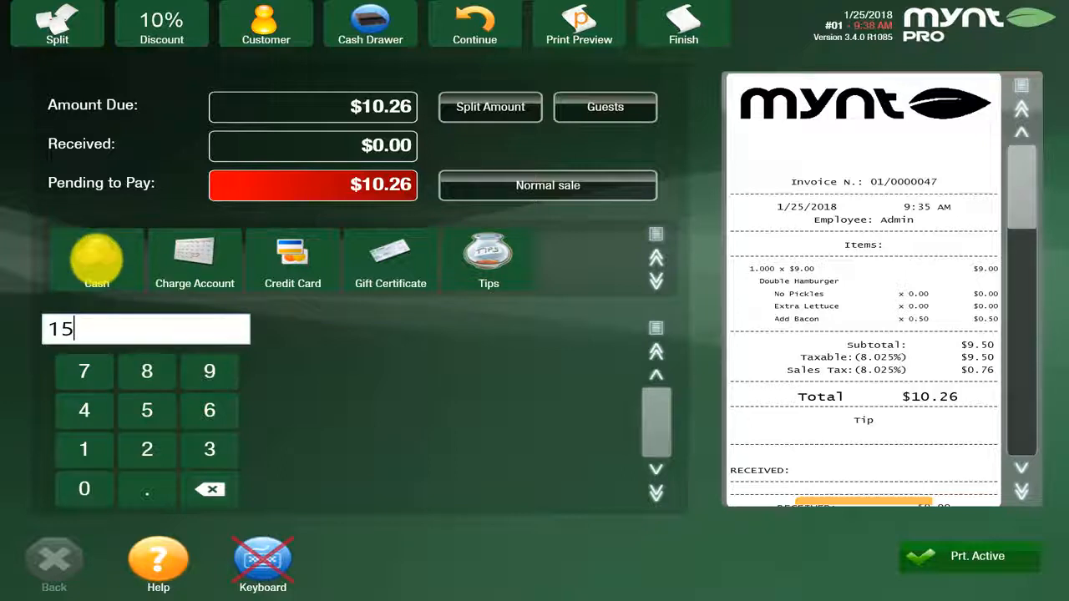
left_click(96, 259)
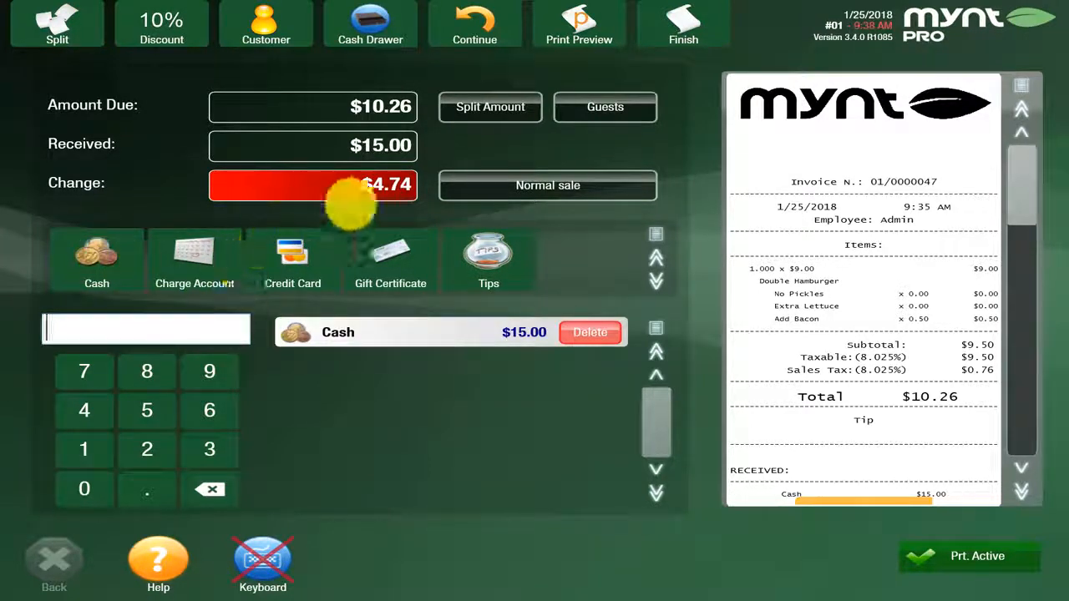
mouse_move(553, 144)
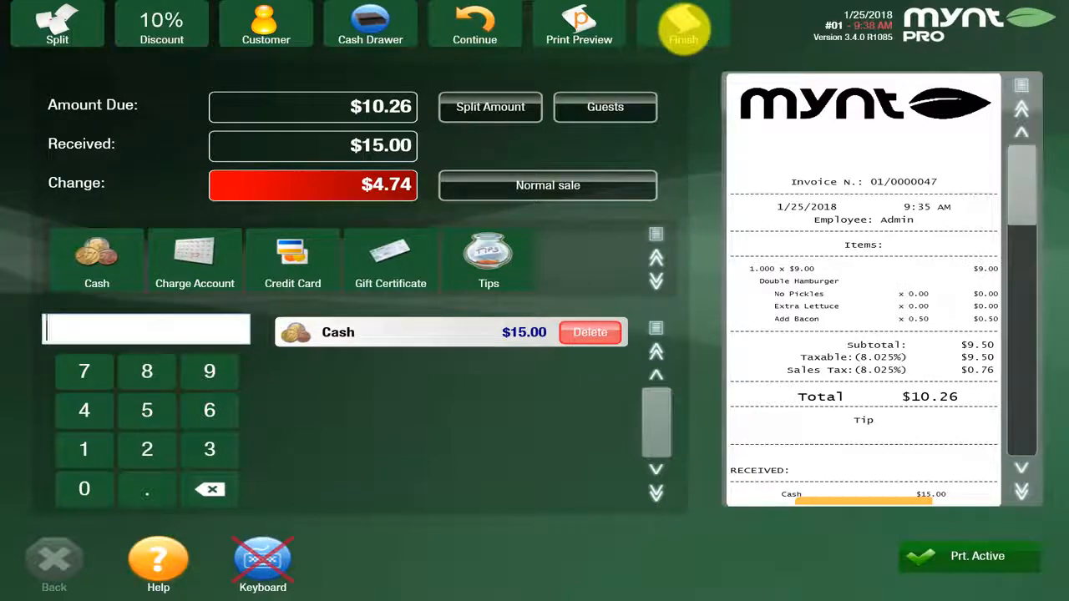
left_click(683, 25)
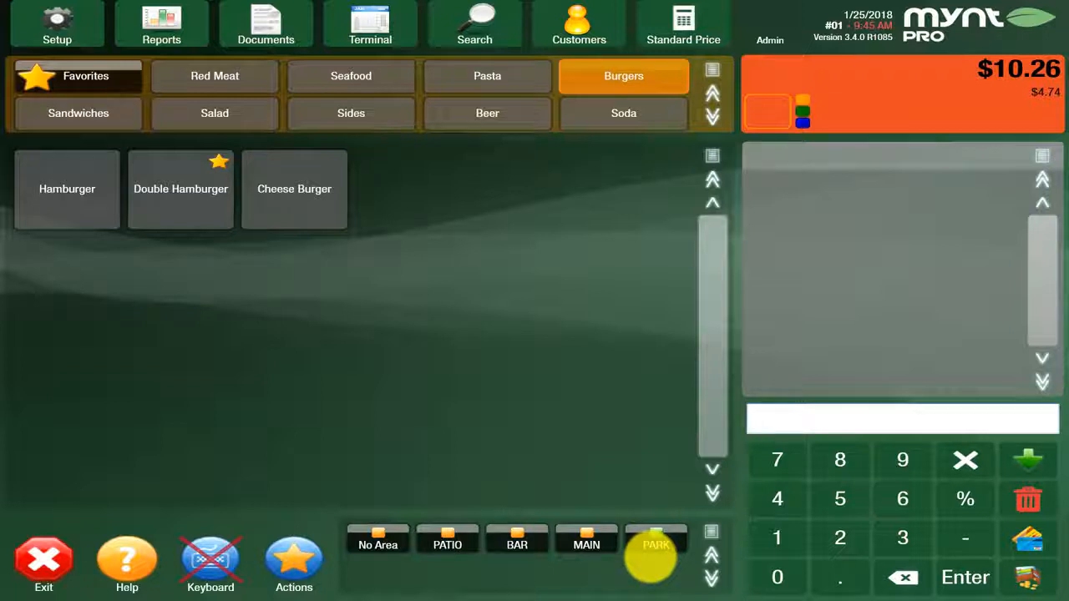
Step: Open the patio floor plan and start a new receipt on table 211
left_click(446, 544)
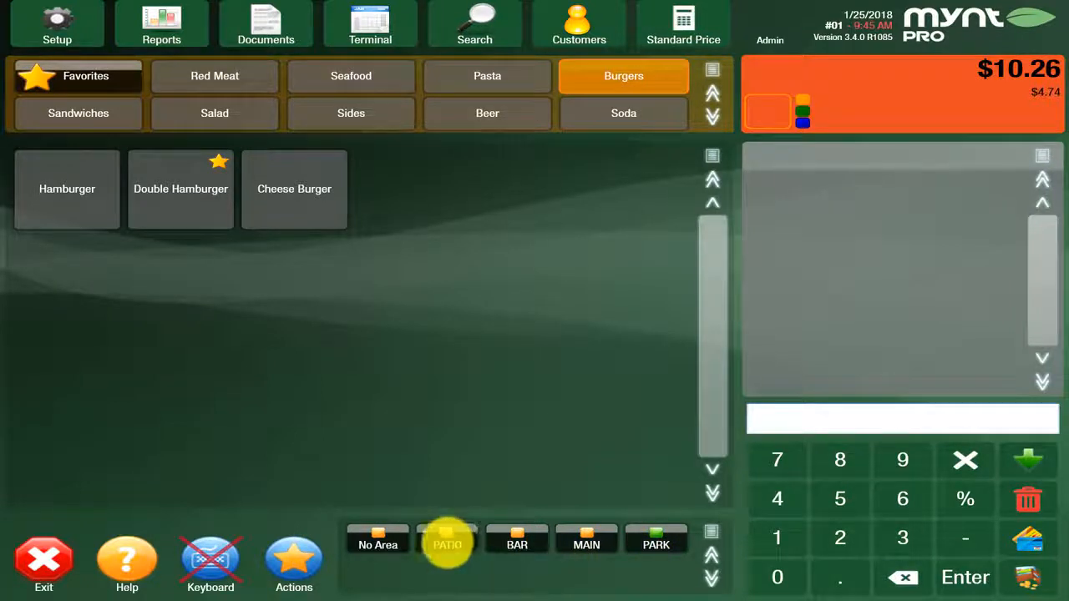
left_click(447, 544)
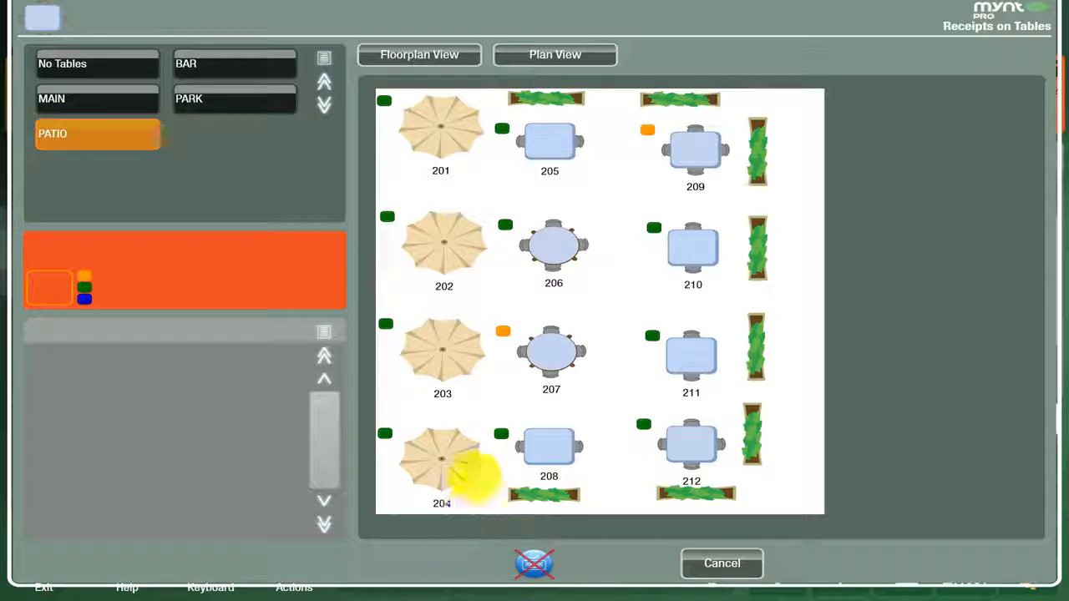
left_click(691, 355)
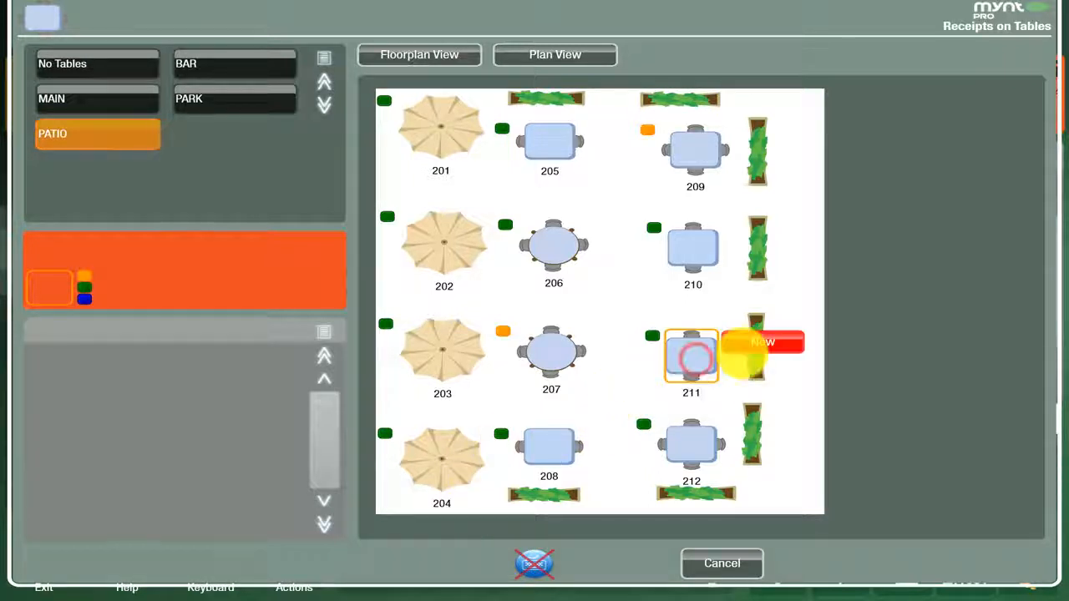
left_click(691, 355)
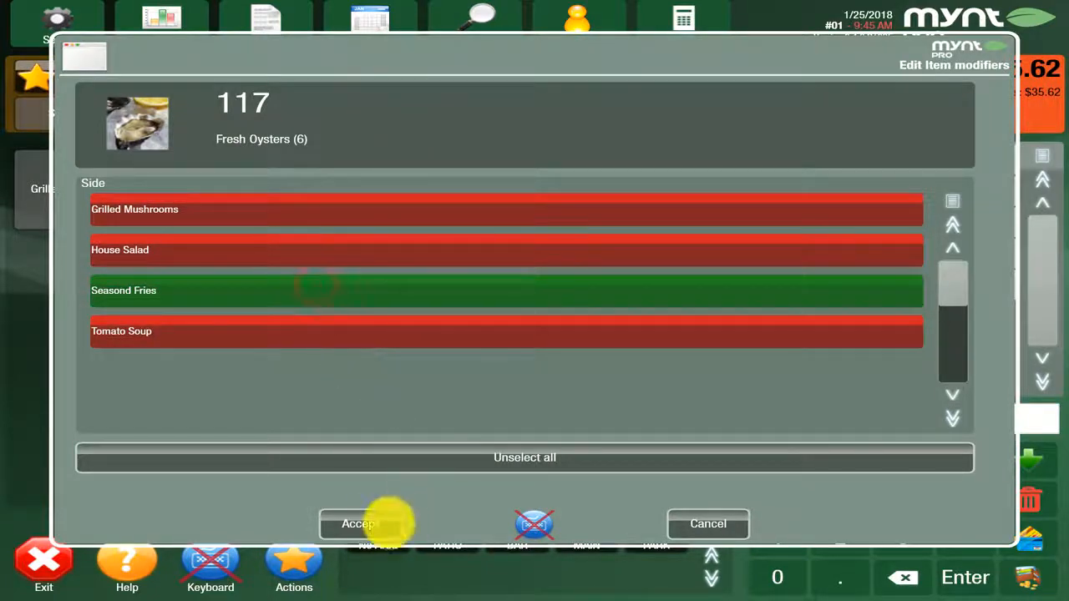
Step: Confirm Seasond Fries for the oysters and Add Soup for the Spinach Fettuccine
left_click(357, 524)
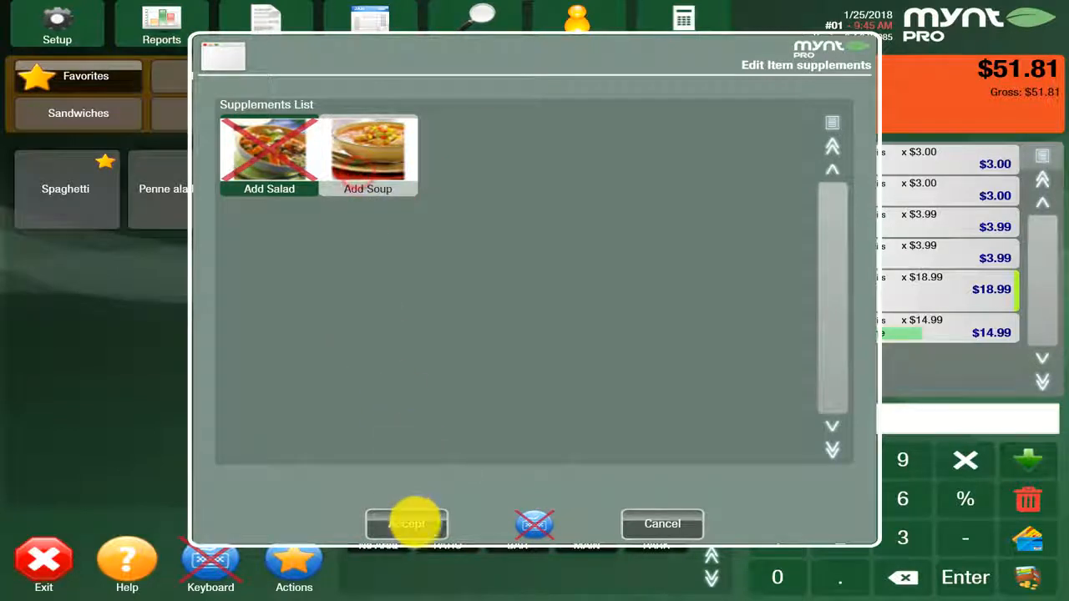
left_click(407, 523)
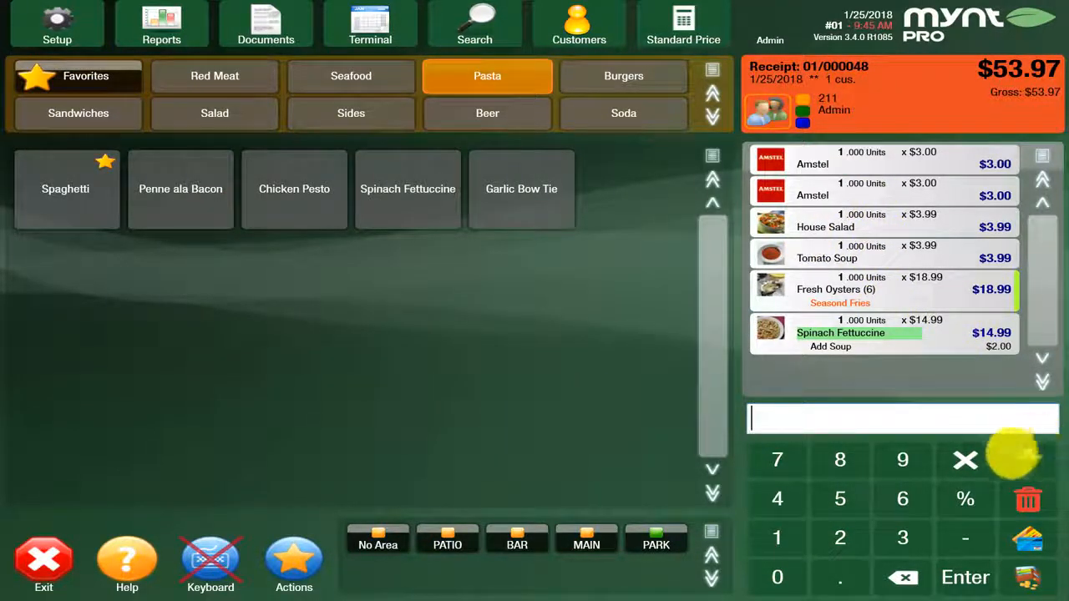
mouse_move(1031, 459)
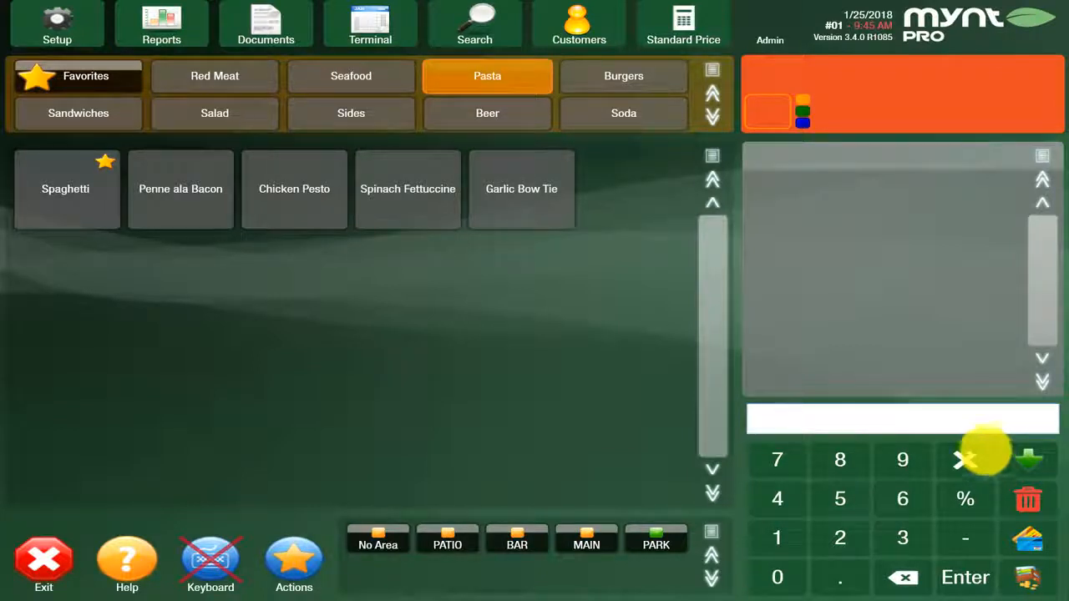
mouse_move(668, 514)
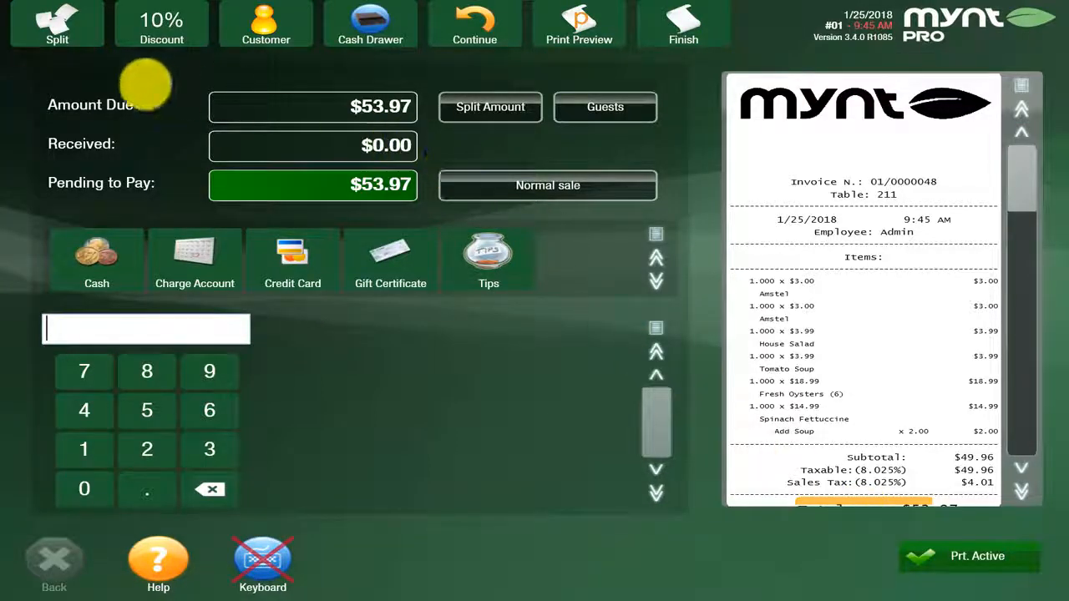
Step: Start splitting table 211's ticket and accept the payment-lines warning
left_click(56, 24)
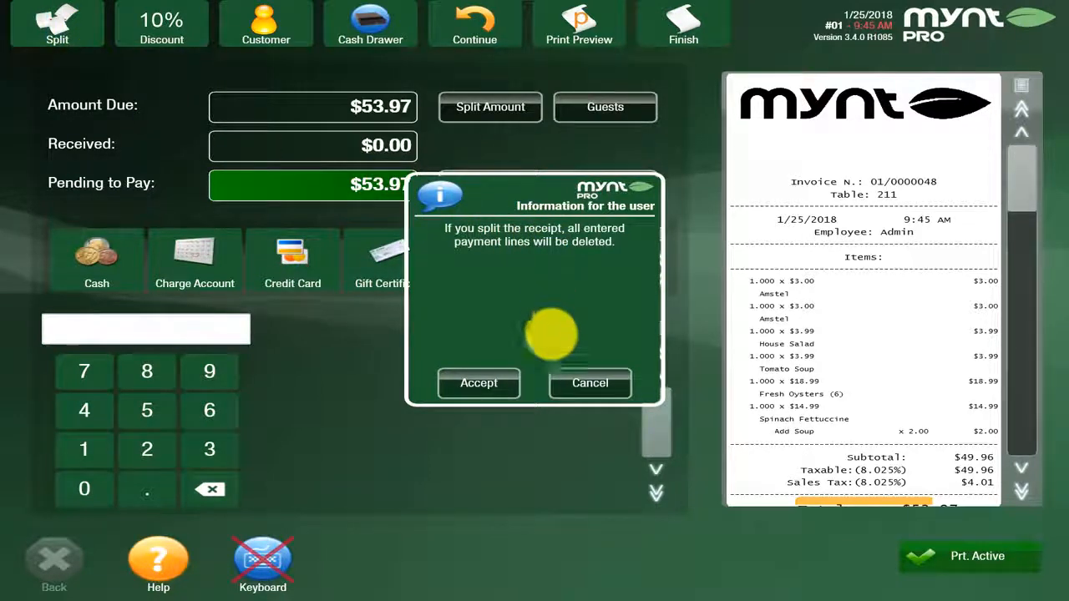
left_click(478, 382)
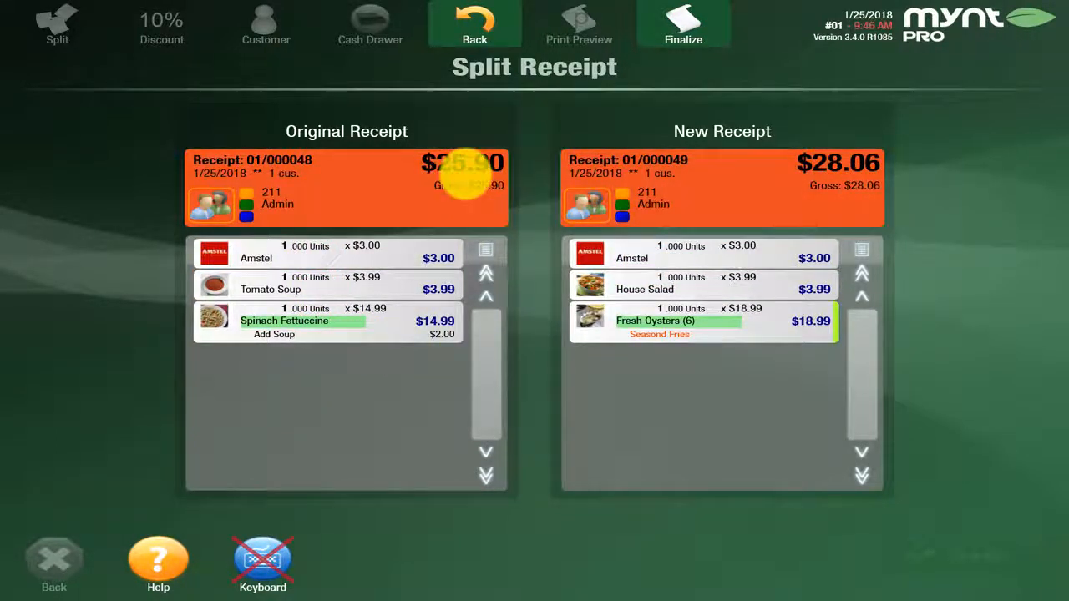
mouse_move(860, 176)
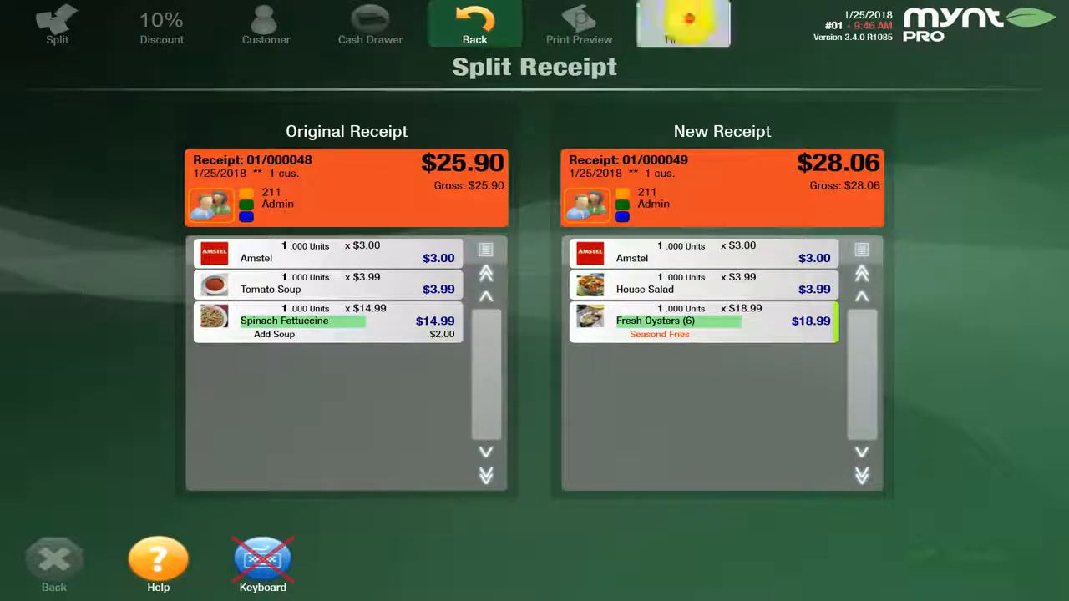
Step: Finalize the split and enter 40 received for receipt 000049
left_click(682, 25)
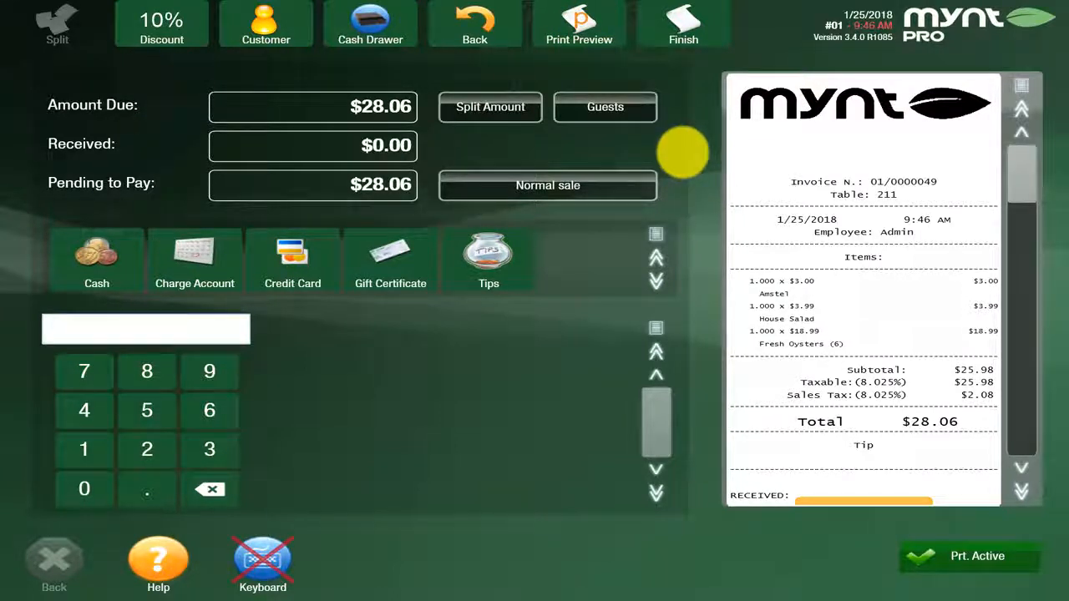
mouse_move(675, 158)
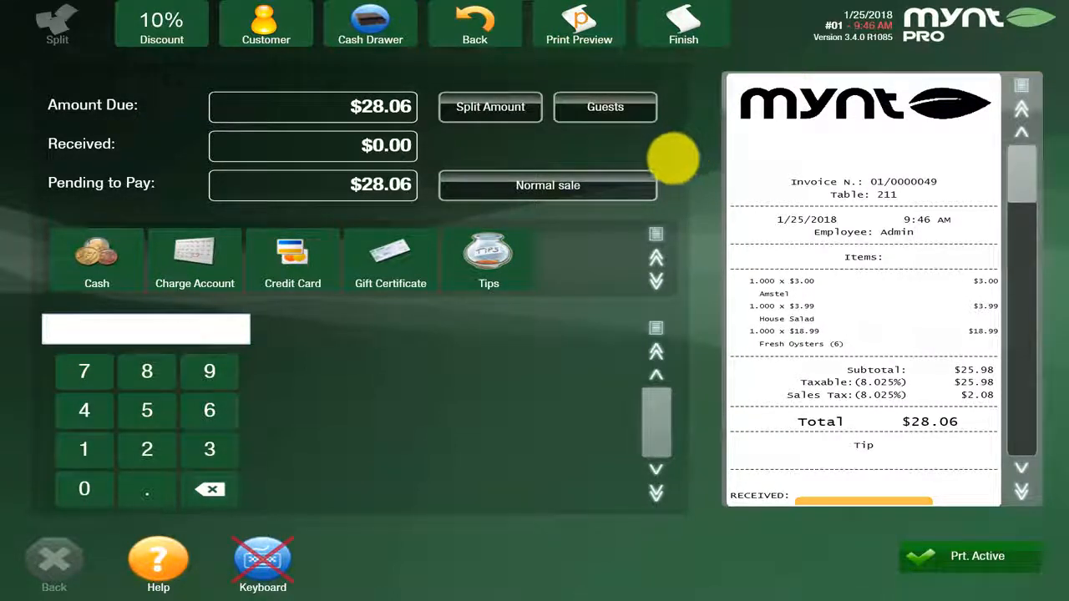
mouse_move(476, 250)
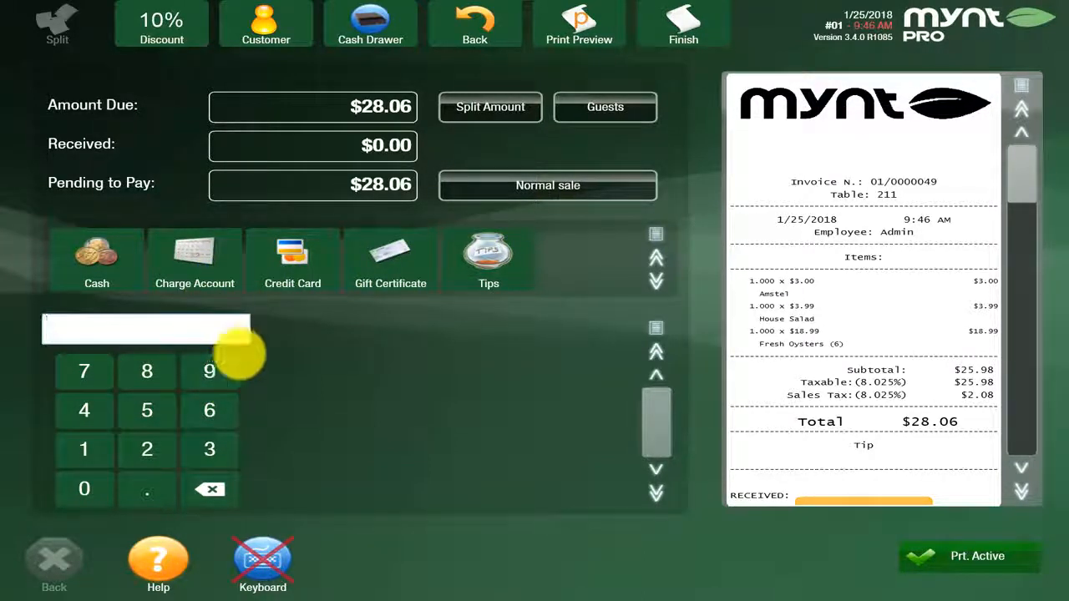
left_click(84, 489)
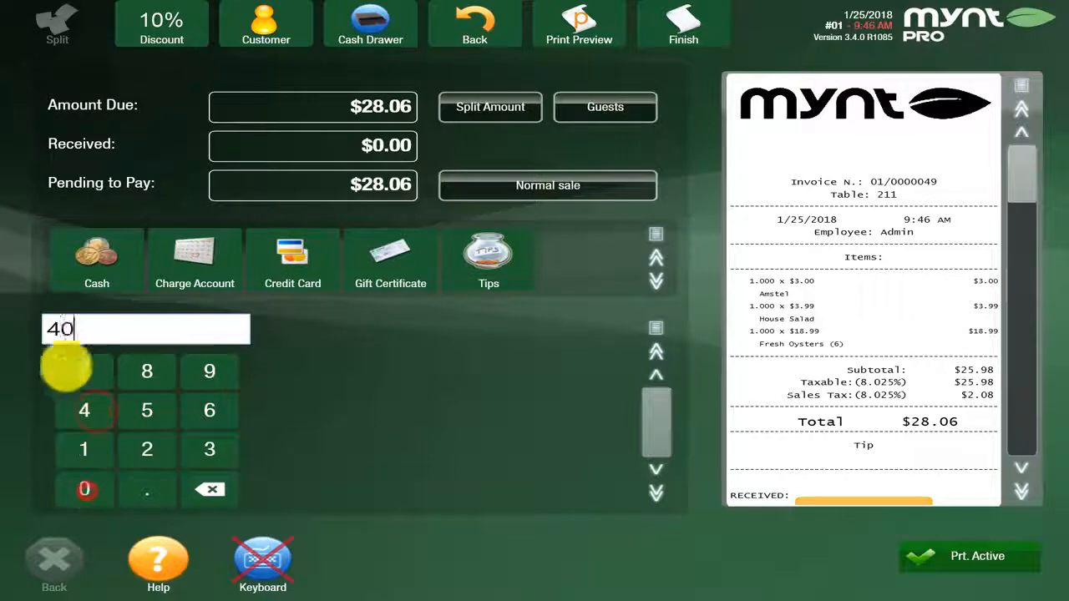
left_click(96, 259)
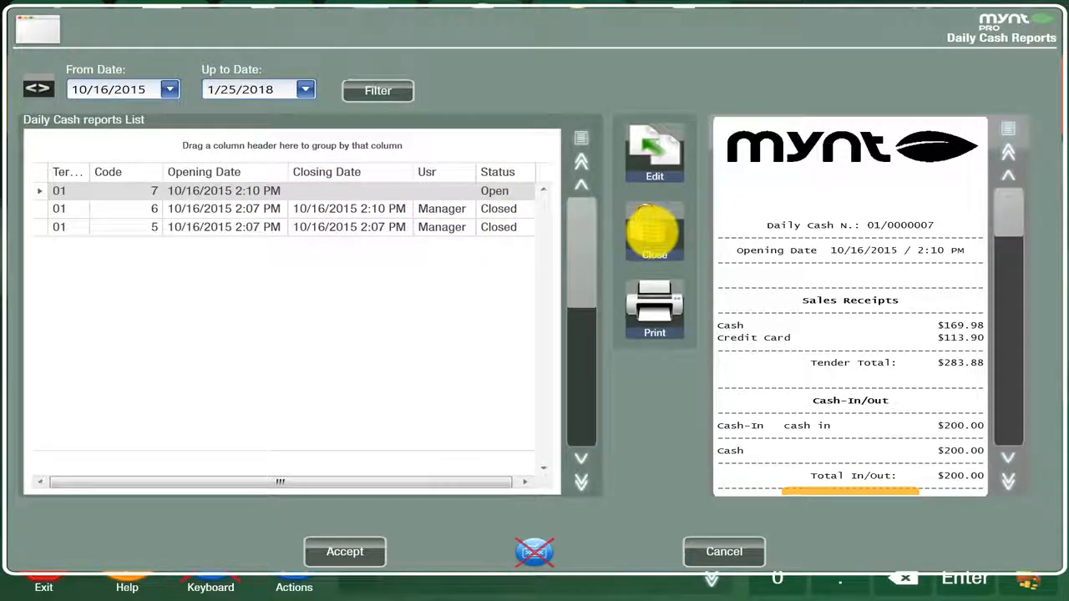
Step: Enter a $483.88 cash line on daily cash report 7, bringing its balance to $0.00
left_click(654, 232)
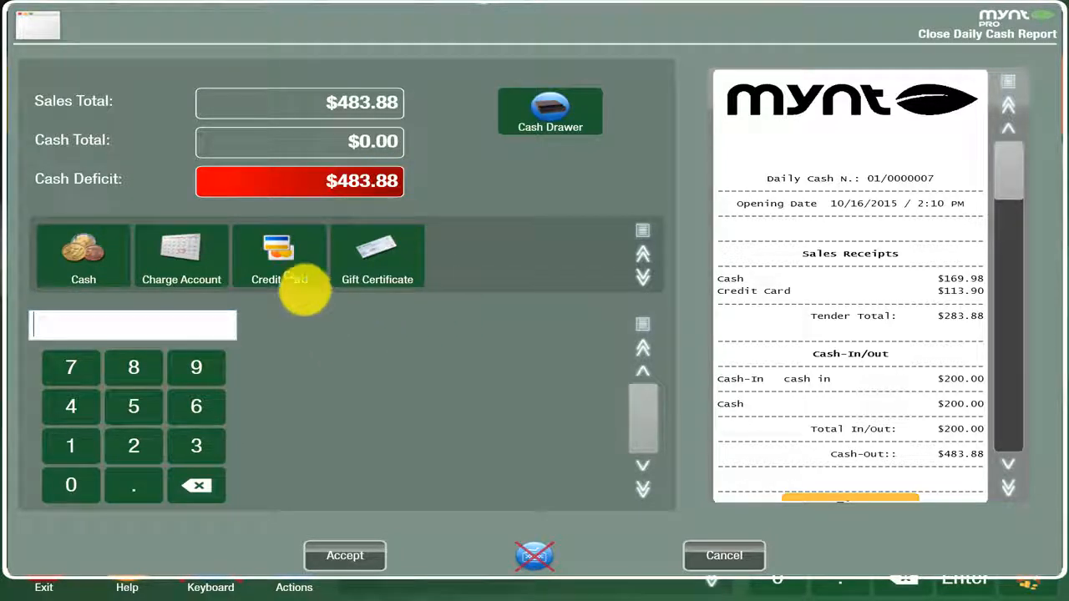
mouse_move(162, 400)
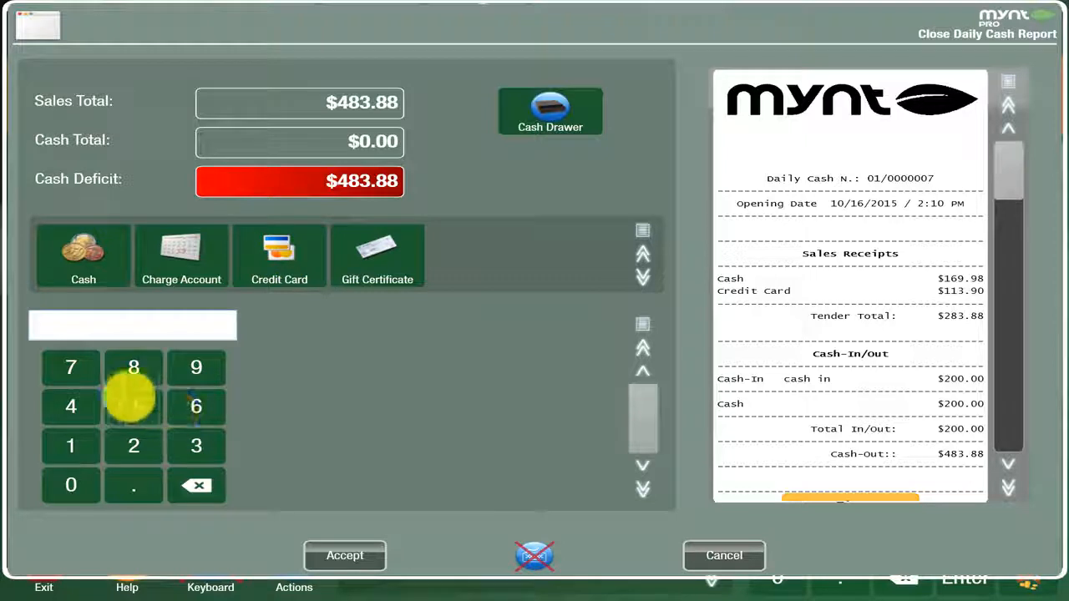
left_click(70, 407)
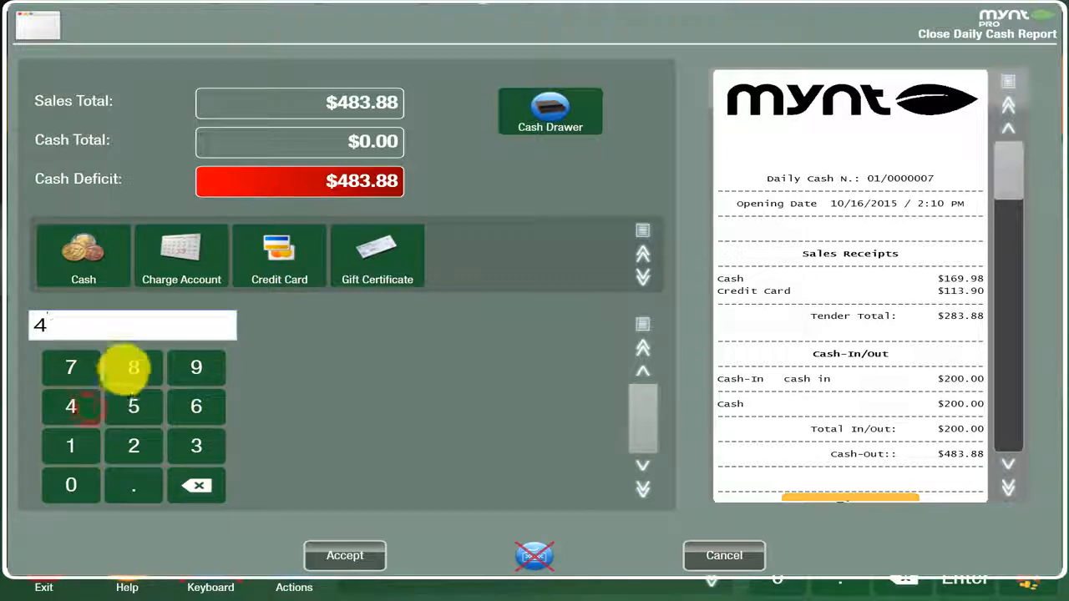
left_click(133, 485)
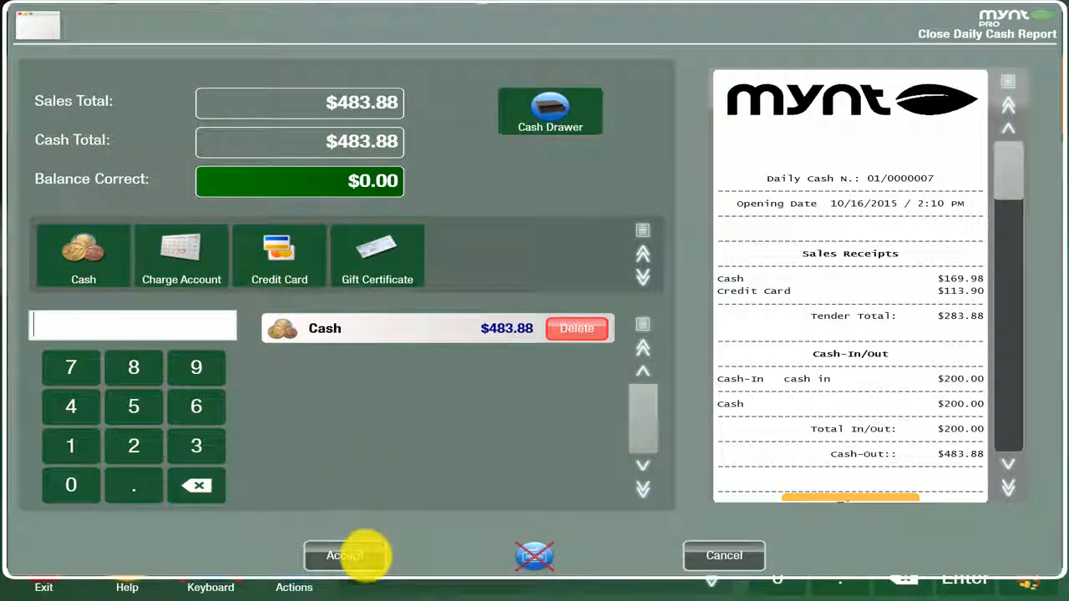
Step: Accept the balanced count, finalize report 7, and confirm printing it
left_click(344, 555)
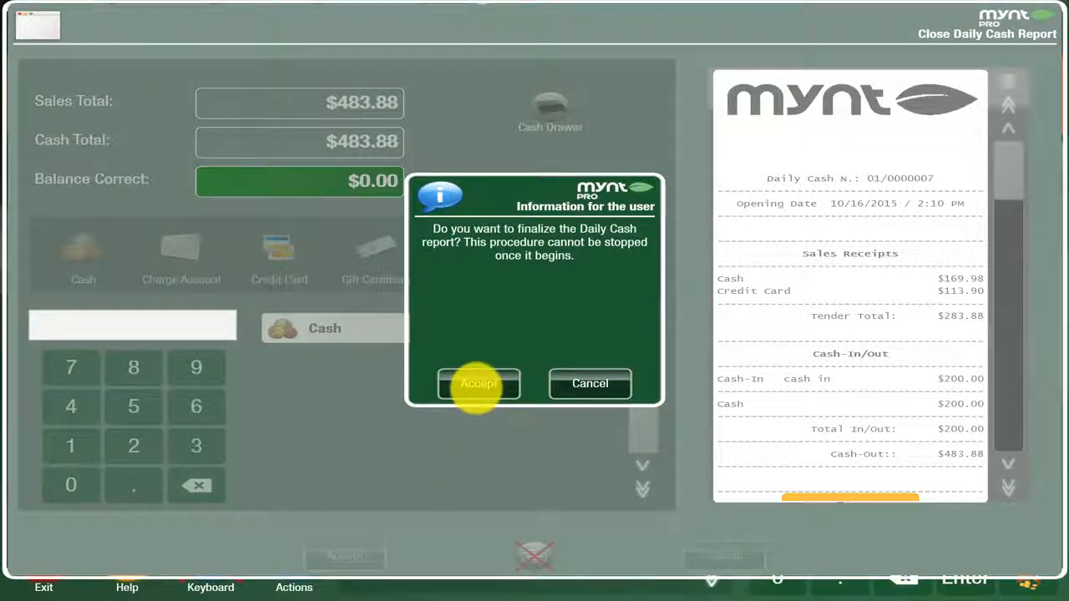
left_click(478, 383)
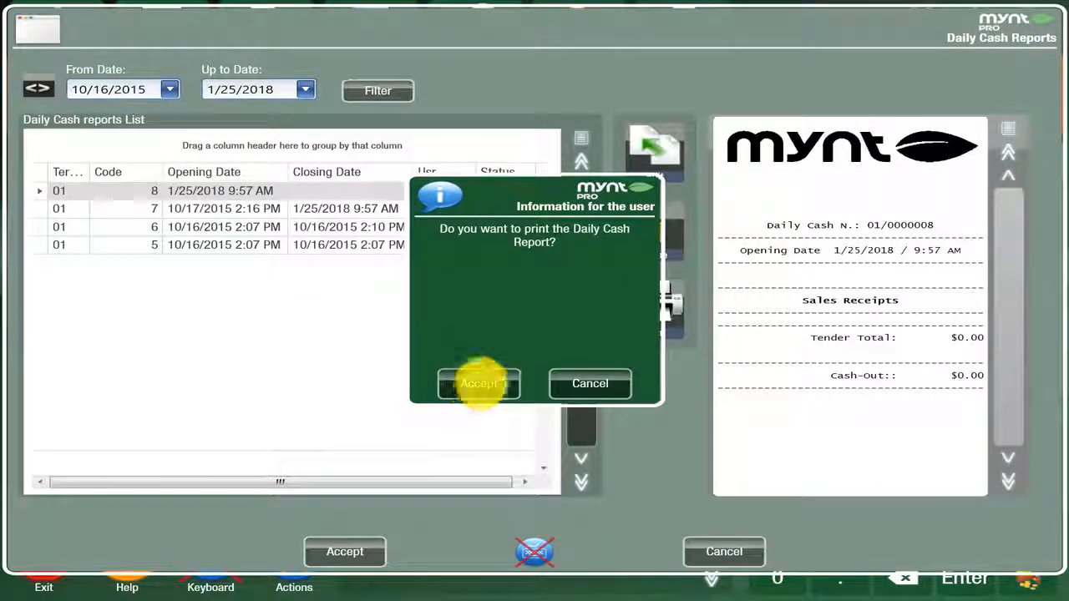
left_click(478, 383)
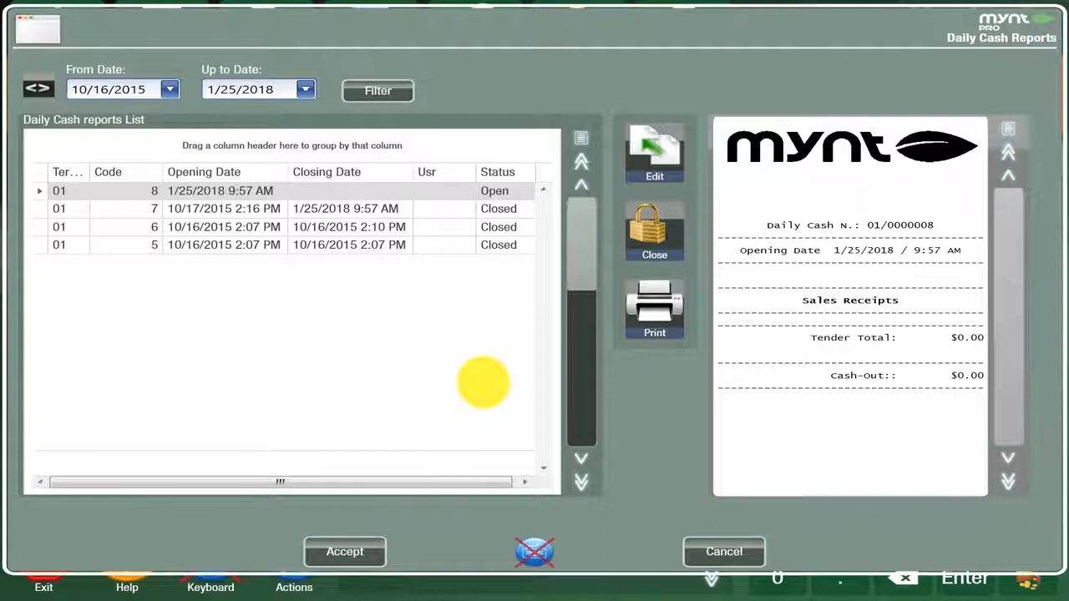